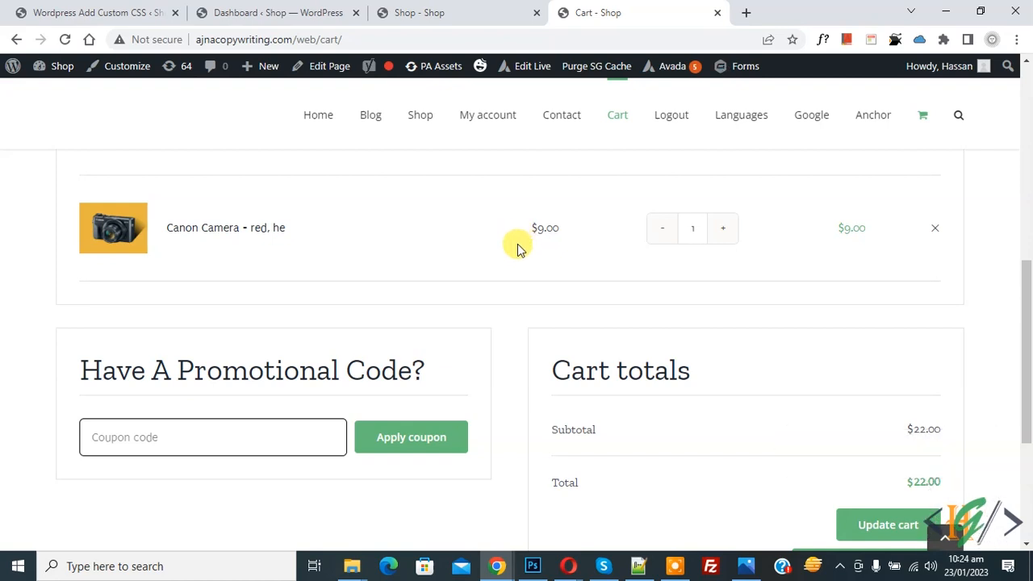
mouse_move(376, 38)
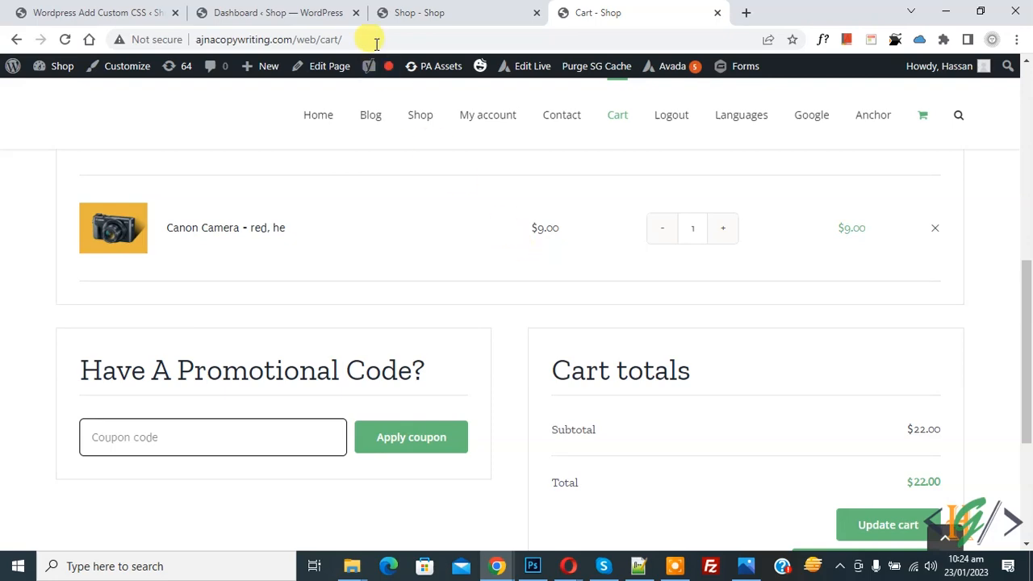
- Switch from the Canon Camera cart page to the WordPress admin dashboard's Plugins menu
click(274, 12)
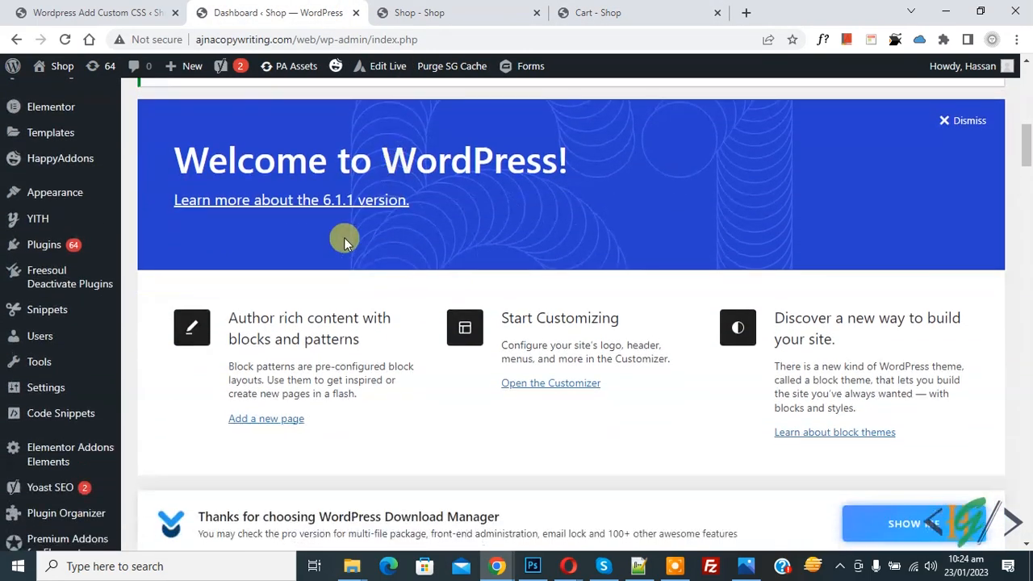
click(44, 245)
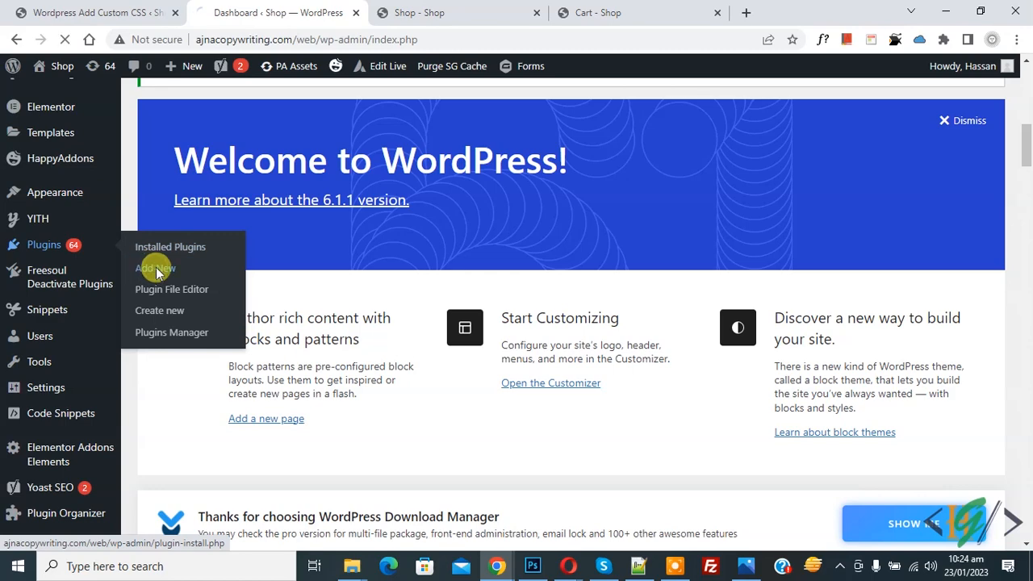
- Search Add New plugins for 'wp code' and confirm WPCode shows as Active
click(155, 267)
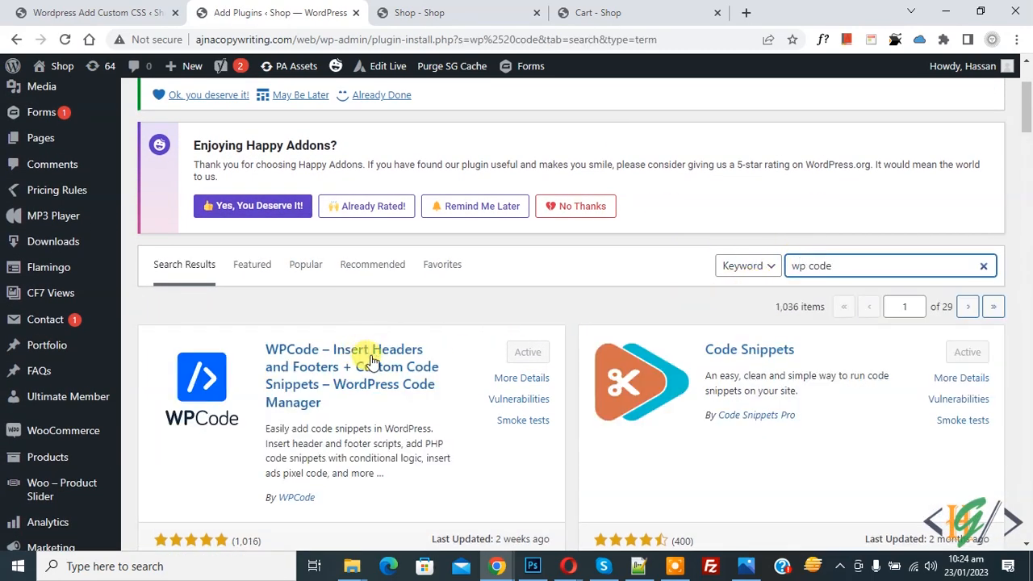
mouse_move(359, 367)
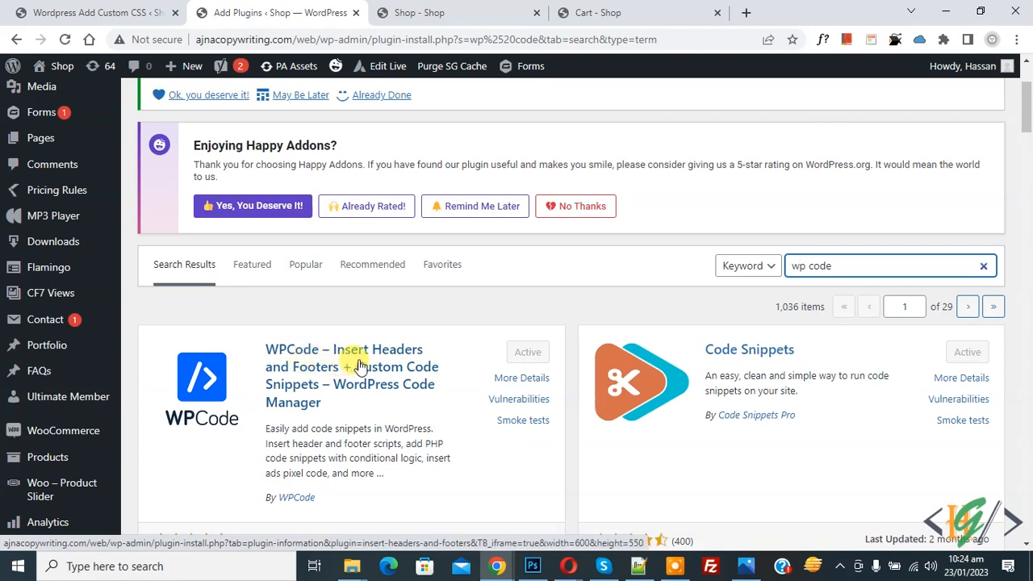
scroll(down, 3)
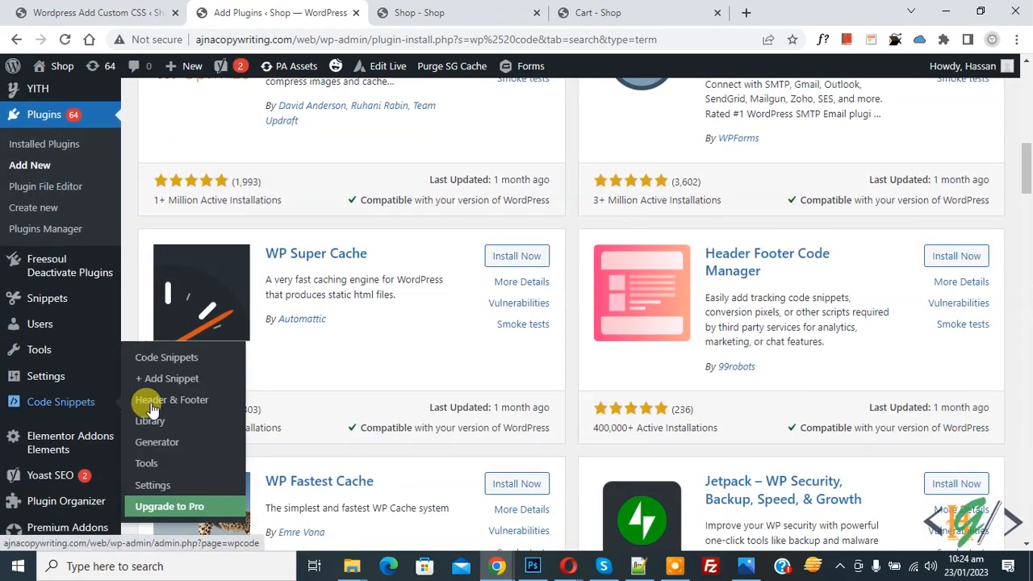
- Start a blank snippet via Code Snippets > Add Snippet > Add Your Custom Code
click(169, 377)
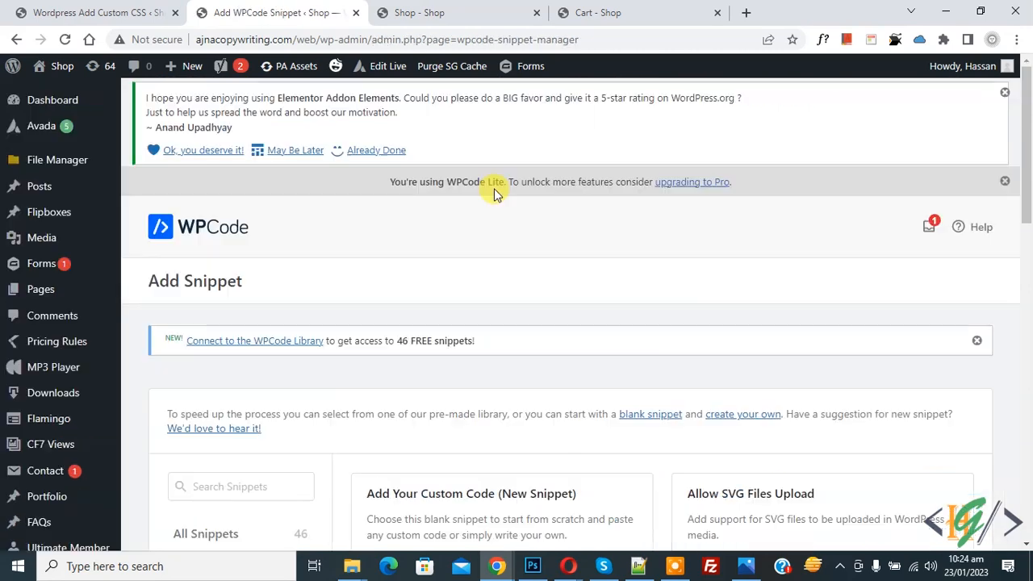
scroll(down, 3)
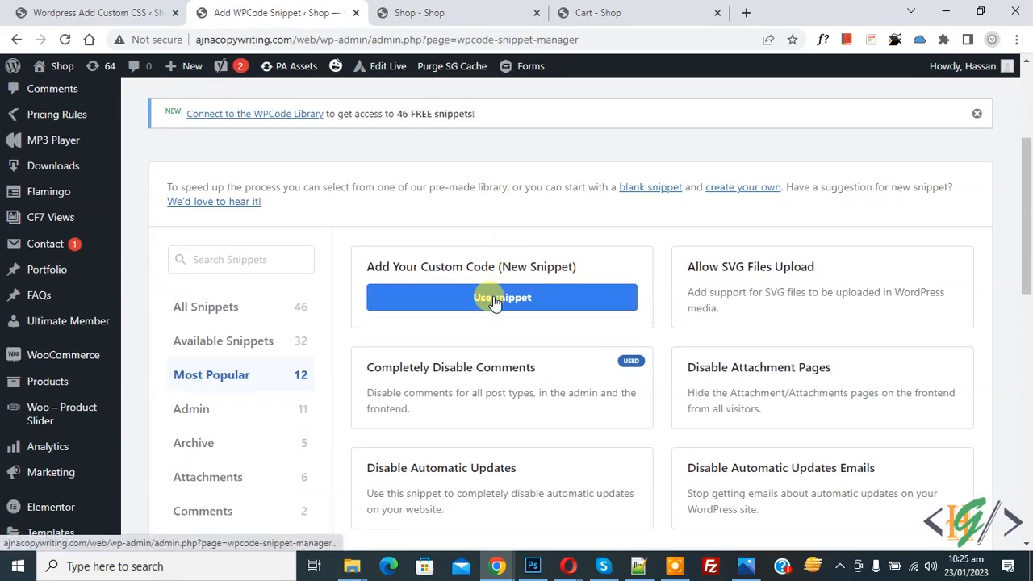
click(502, 297)
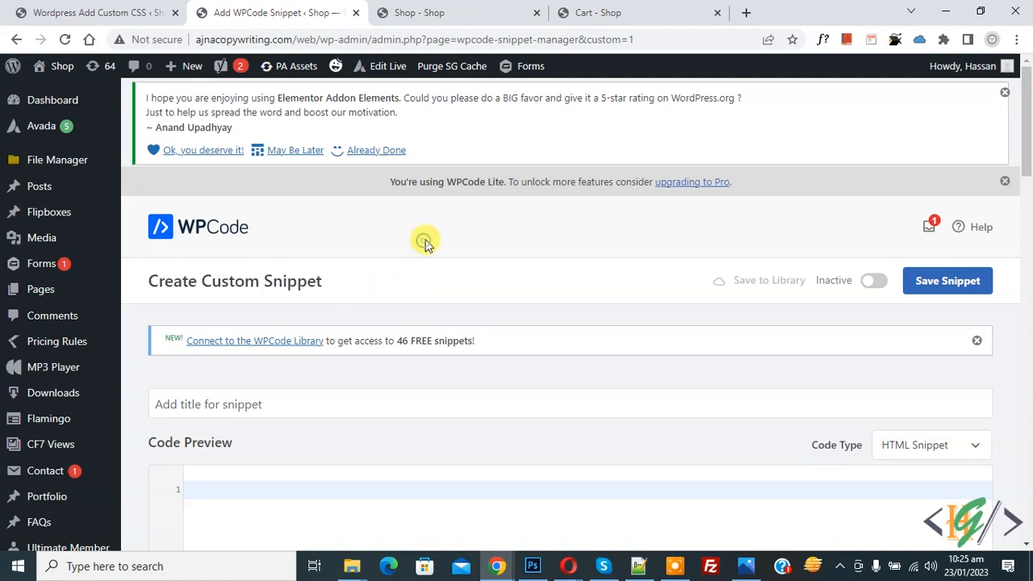
- Set the code type to PHP Snippet and paste the discount-savings PHP code
scroll(down, 3)
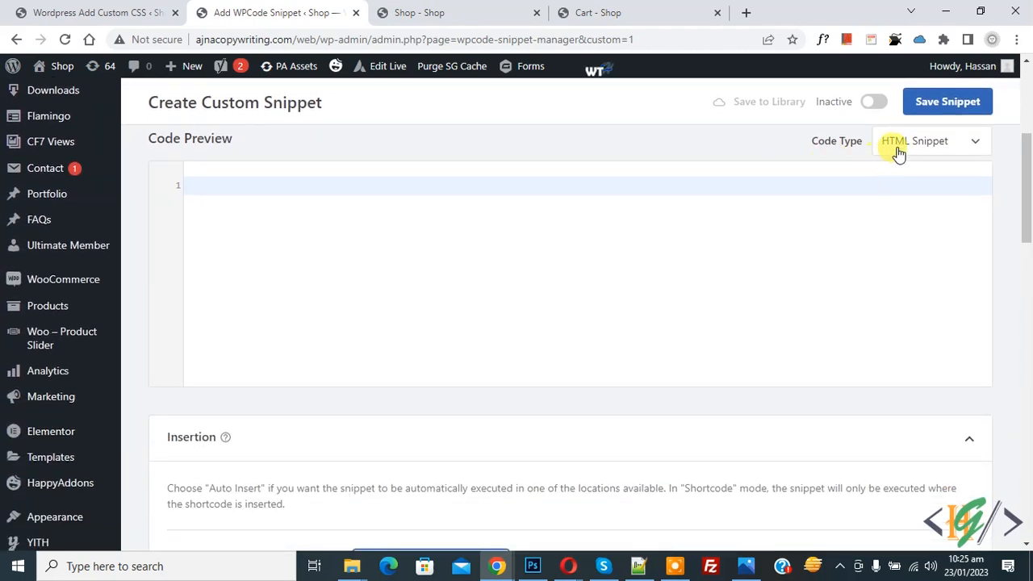
click(928, 141)
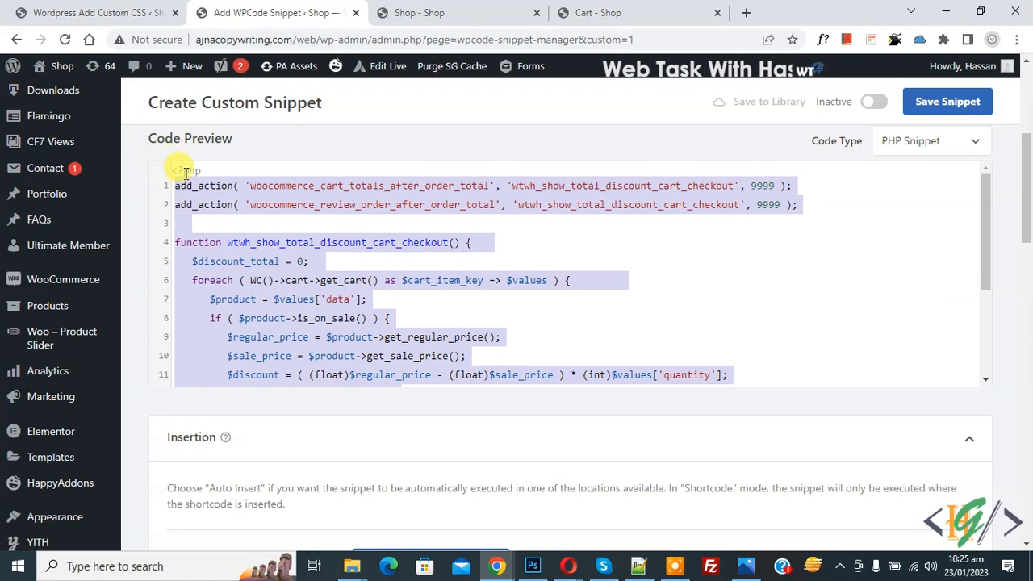
scroll(down, 3)
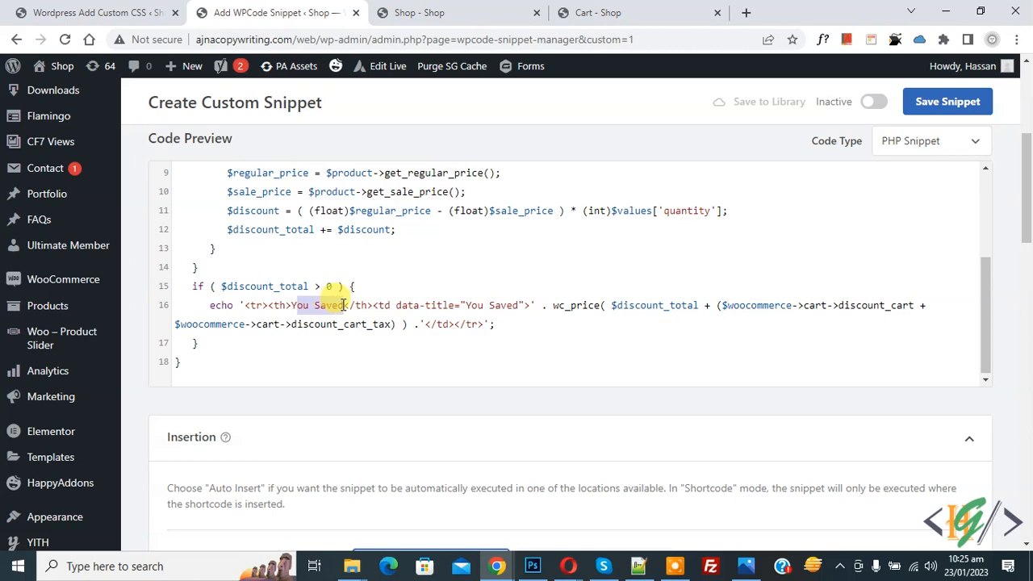
scroll(down, 3)
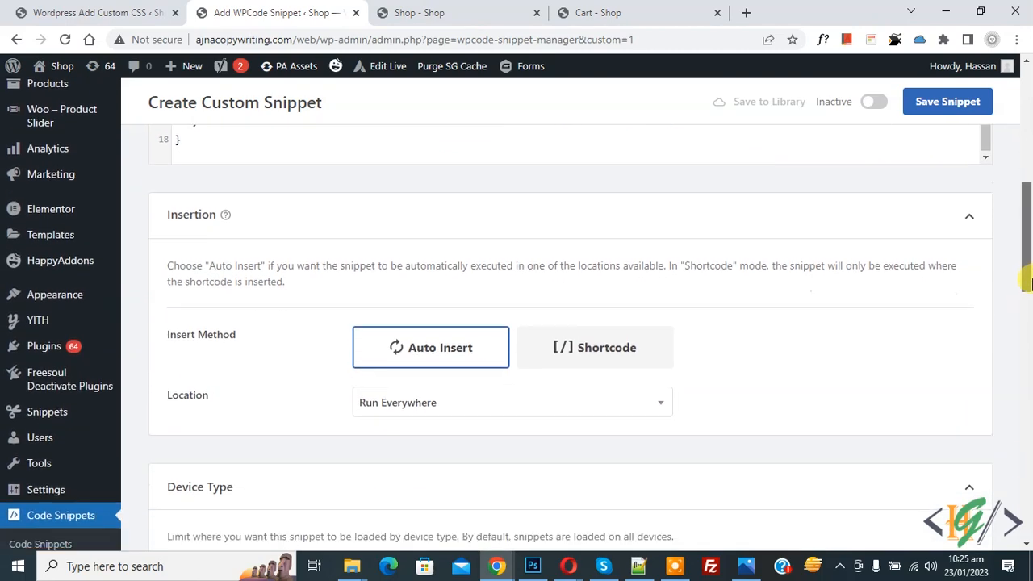
- Toggle the untitled PHP snippet to Active with Auto Insert and save it
scroll(down, 3)
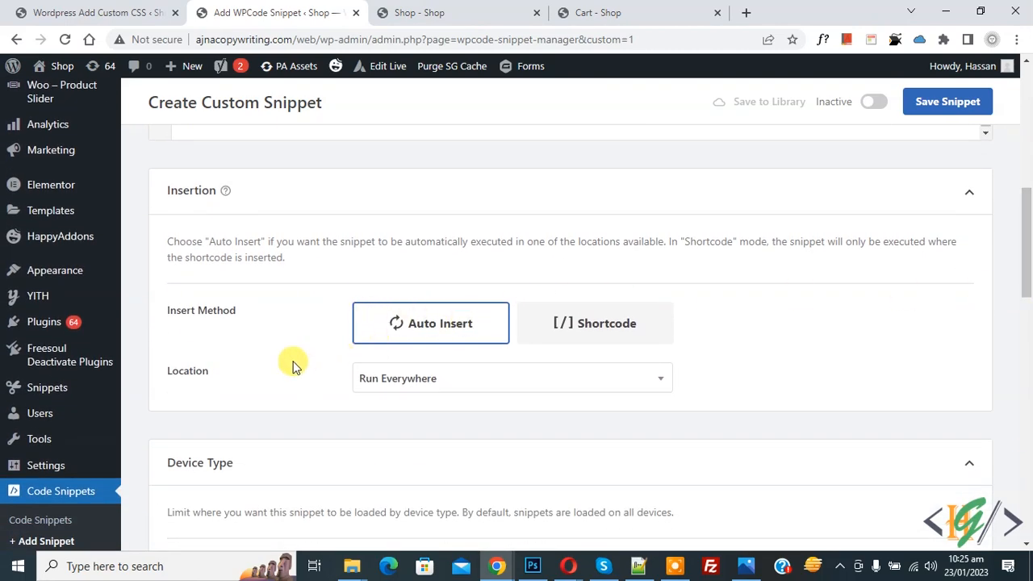
click(872, 101)
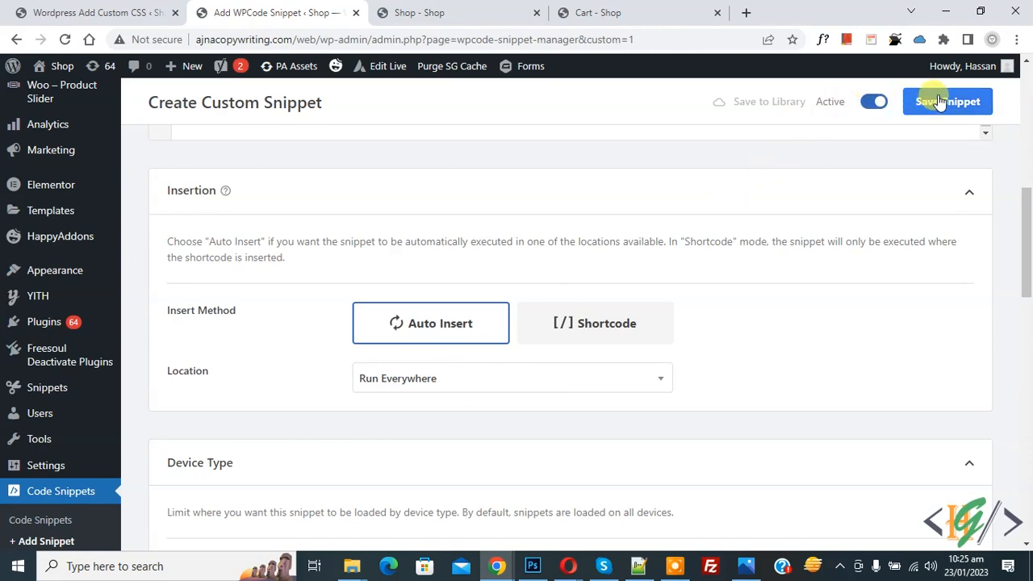
click(948, 101)
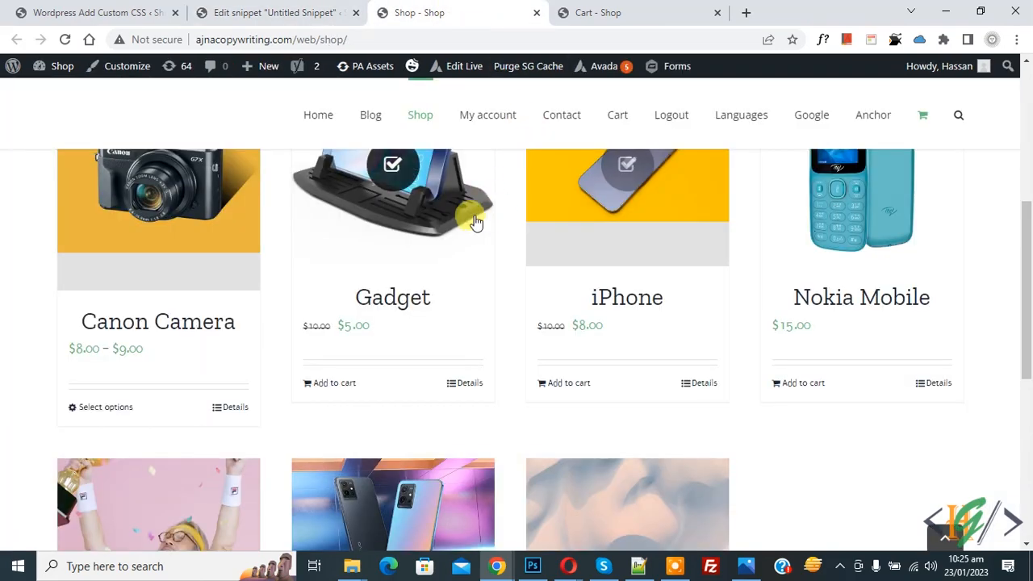
mouse_move(533, 234)
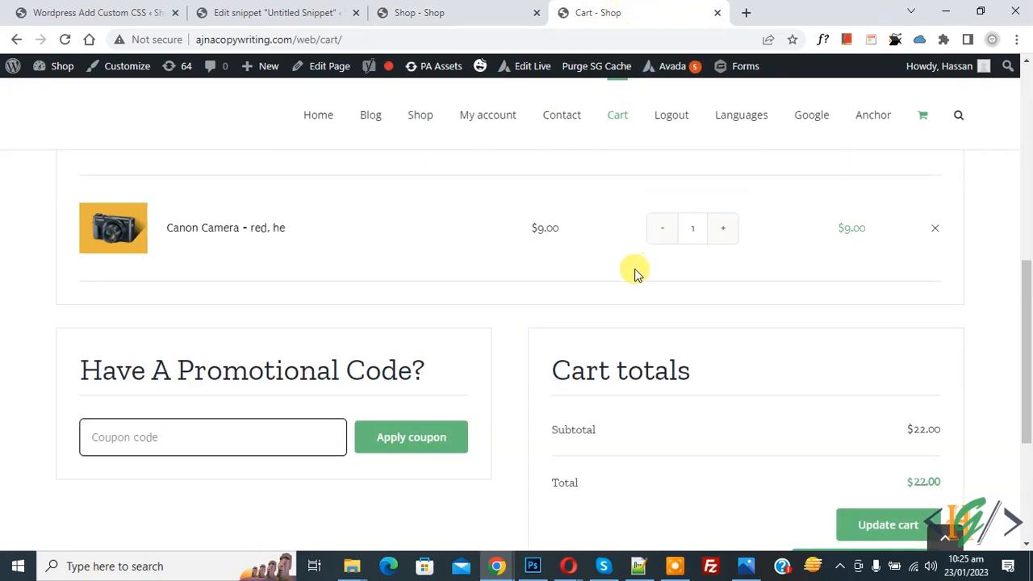
- Check that Cart totals shows You Saved $8.00 beneath the $22.00 total
scroll(up, 3)
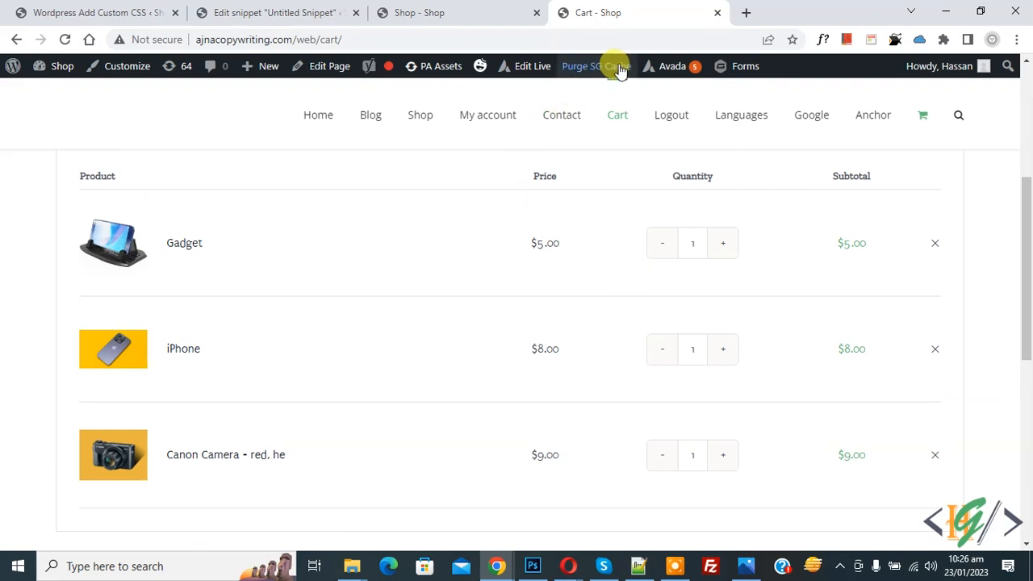
scroll(up, 3)
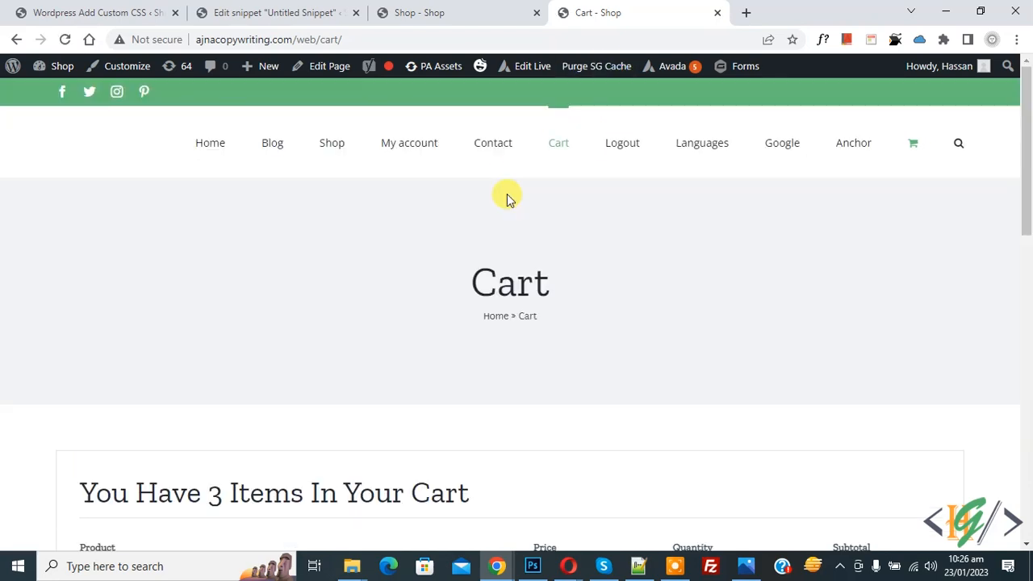
scroll(down, 3)
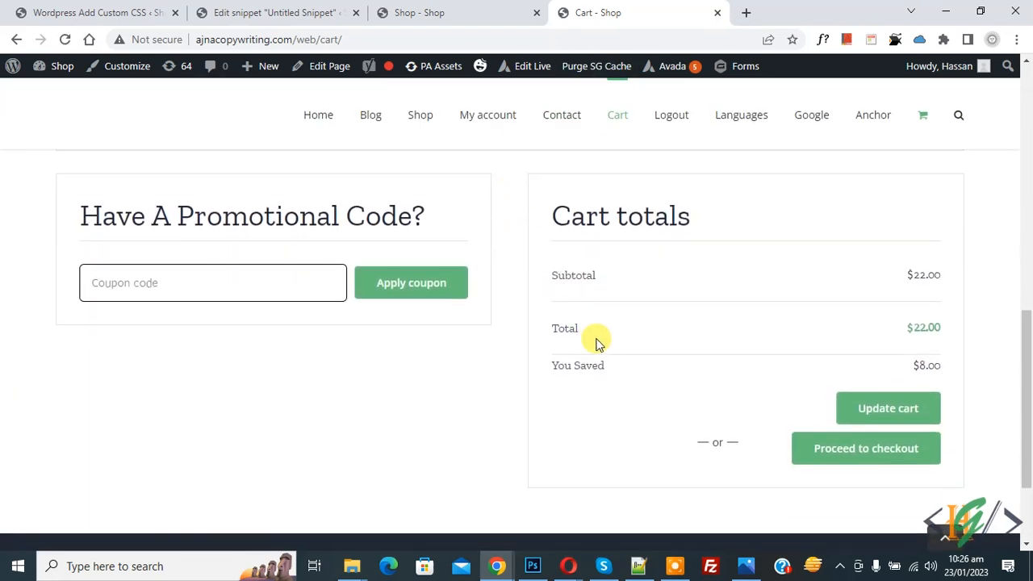
mouse_move(782, 281)
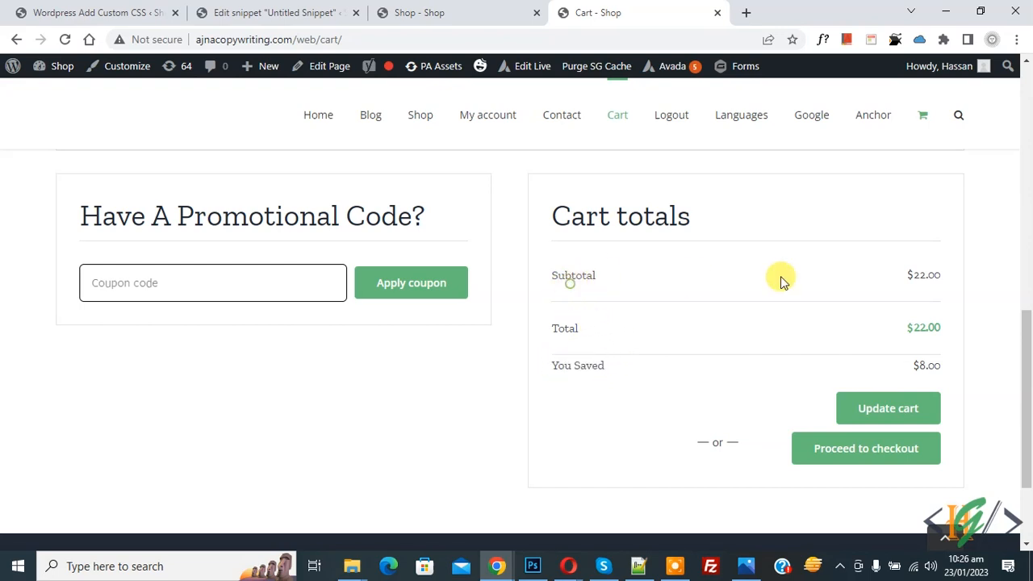
mouse_move(906, 335)
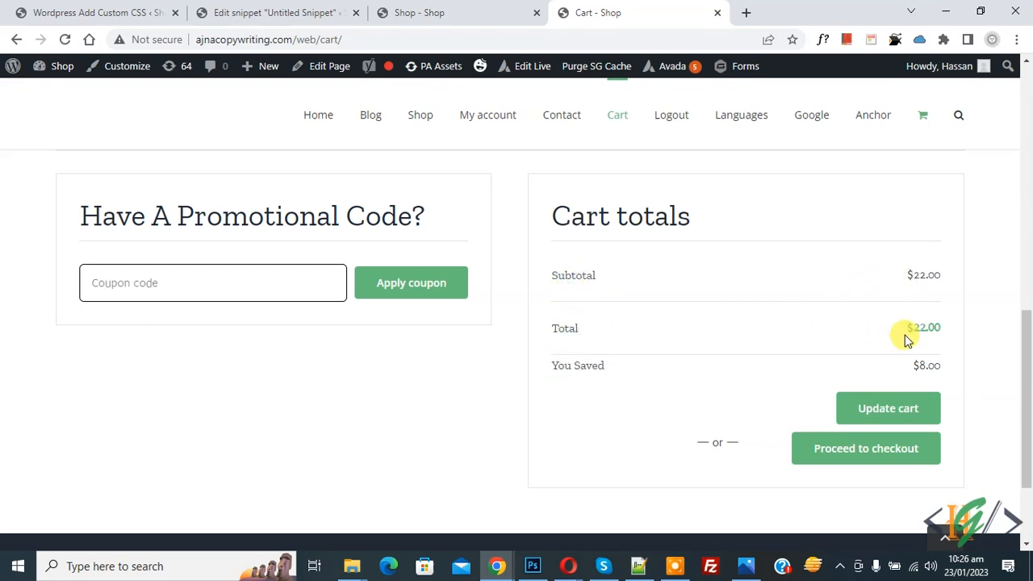
mouse_move(915, 371)
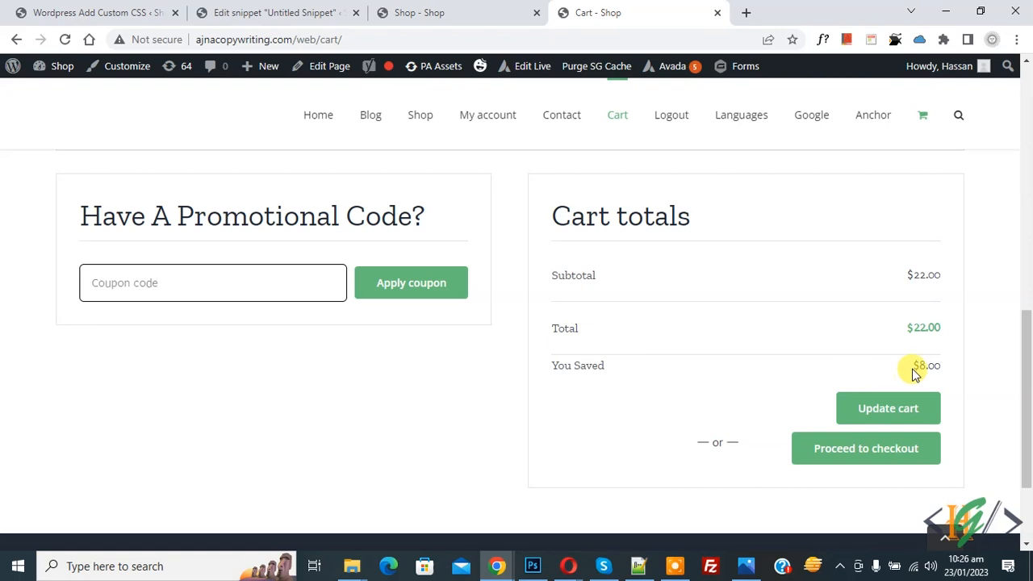
scroll(up, 3)
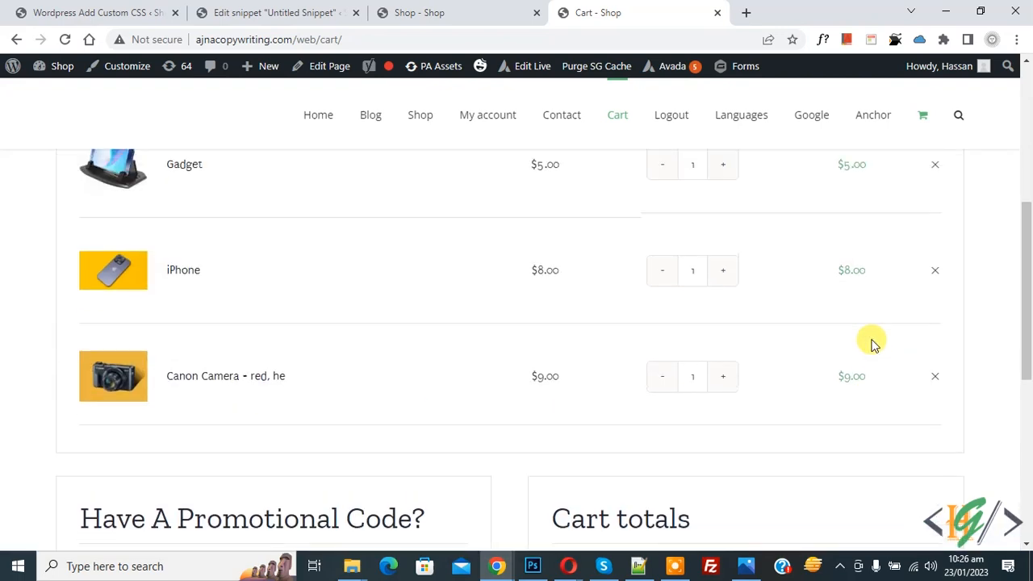
scroll(up, 3)
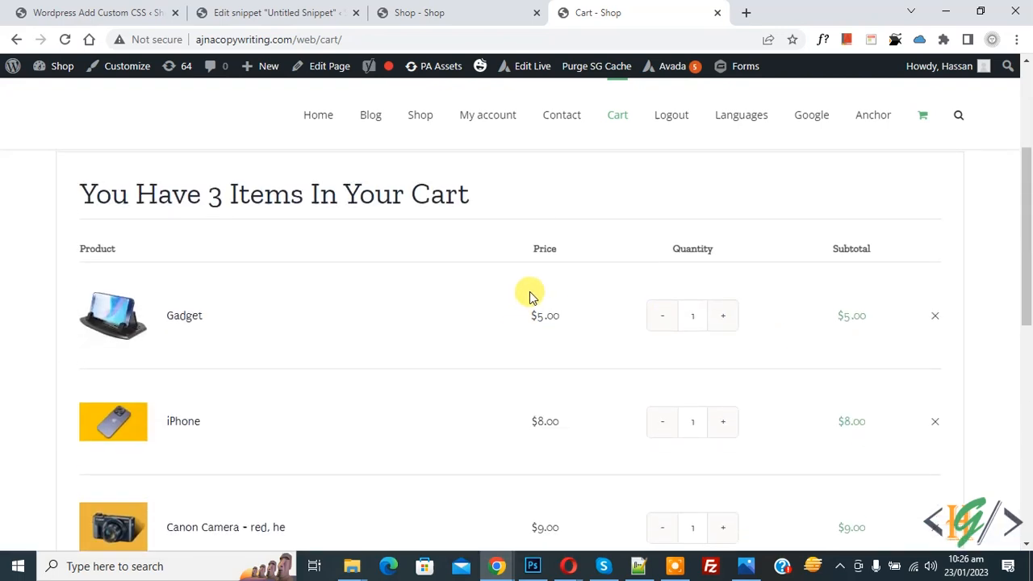
scroll(down, 3)
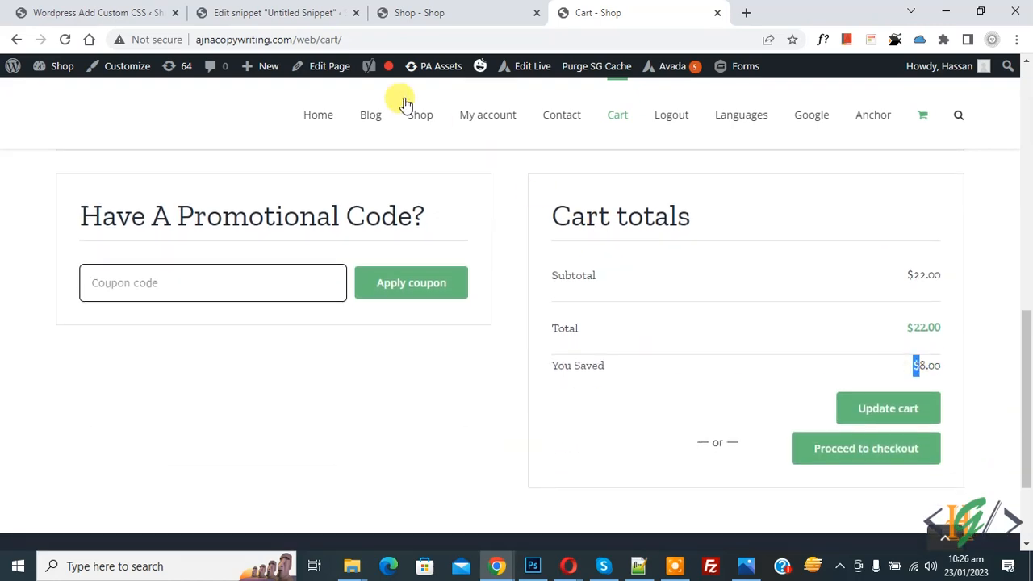
click(274, 12)
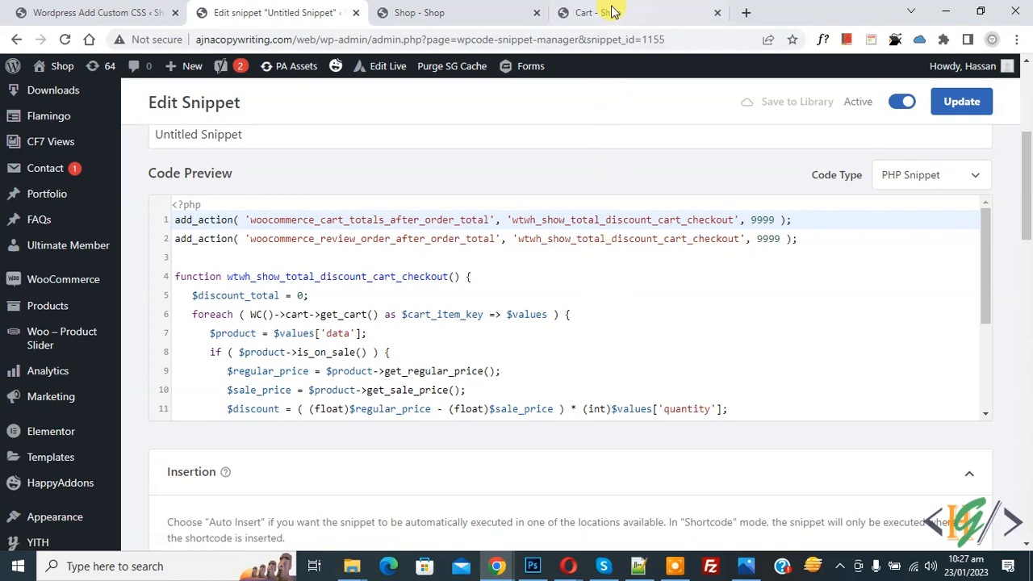
click(638, 12)
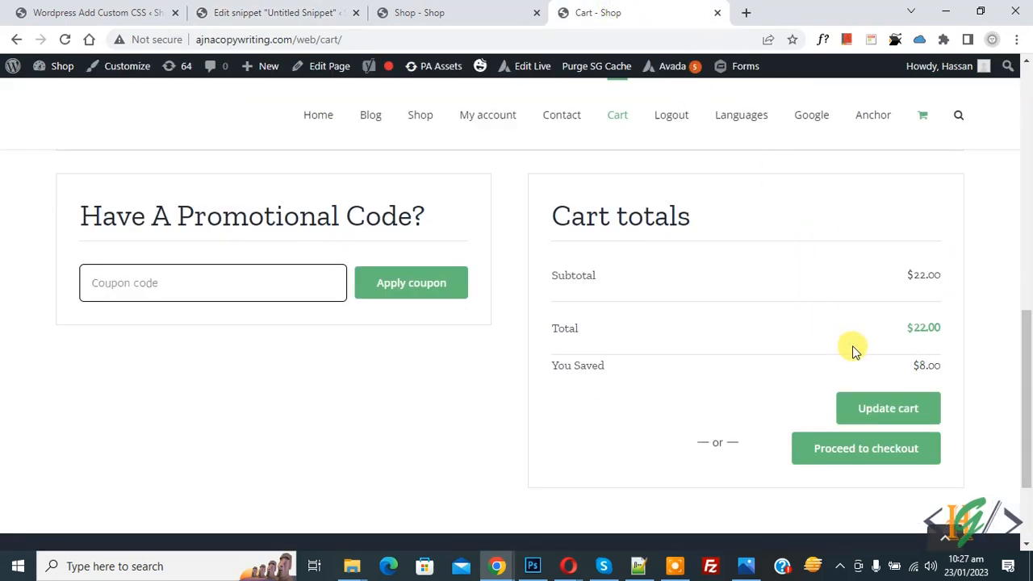